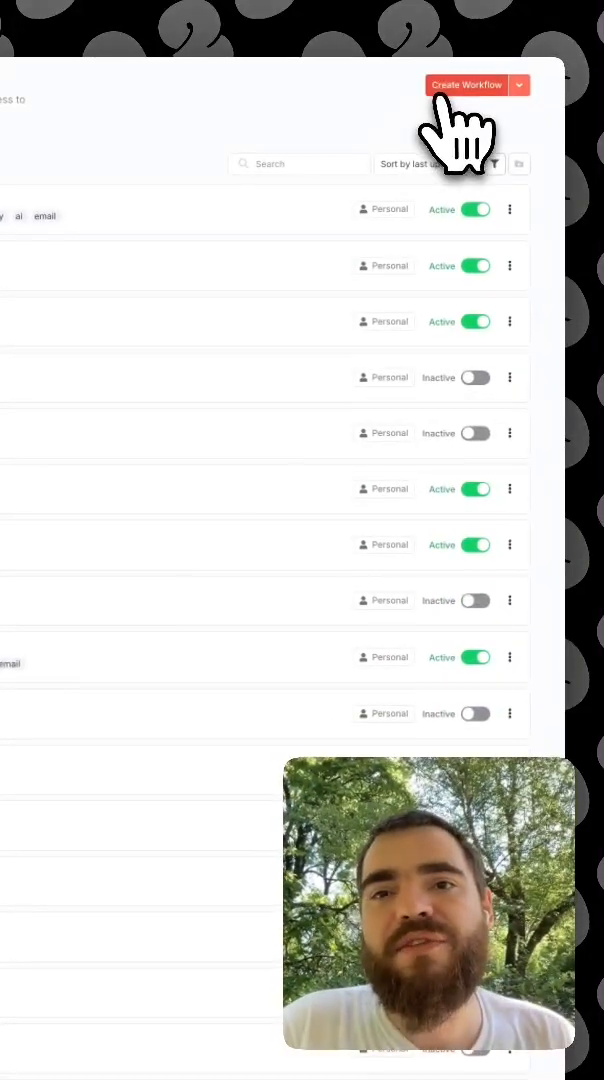
Step: Create a new workflow starting with the 'When clicking Test workflow' manual trigger
left_click(468, 84)
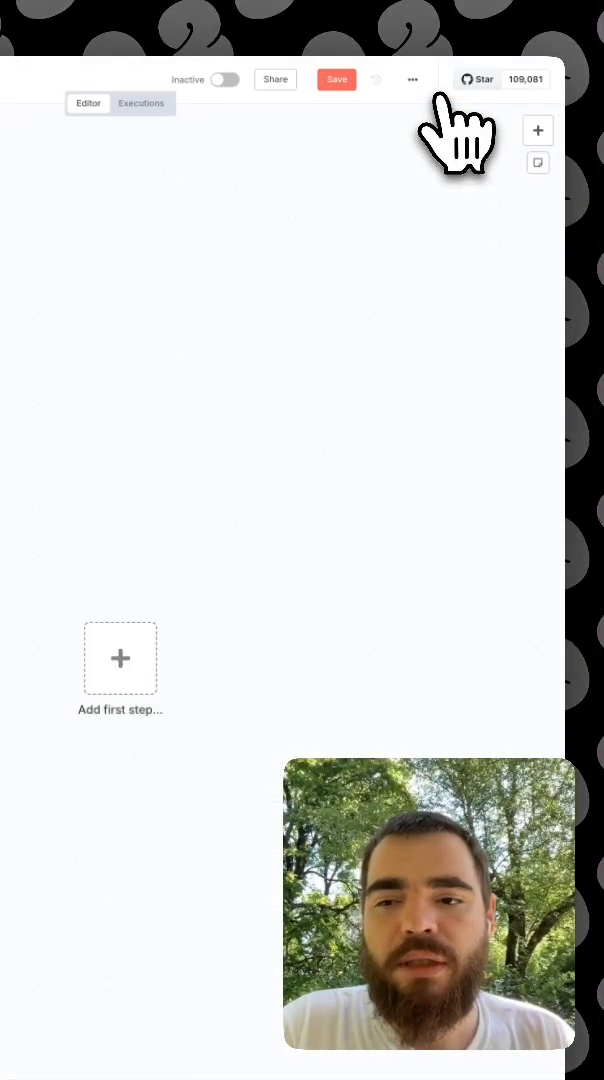
left_click(120, 658)
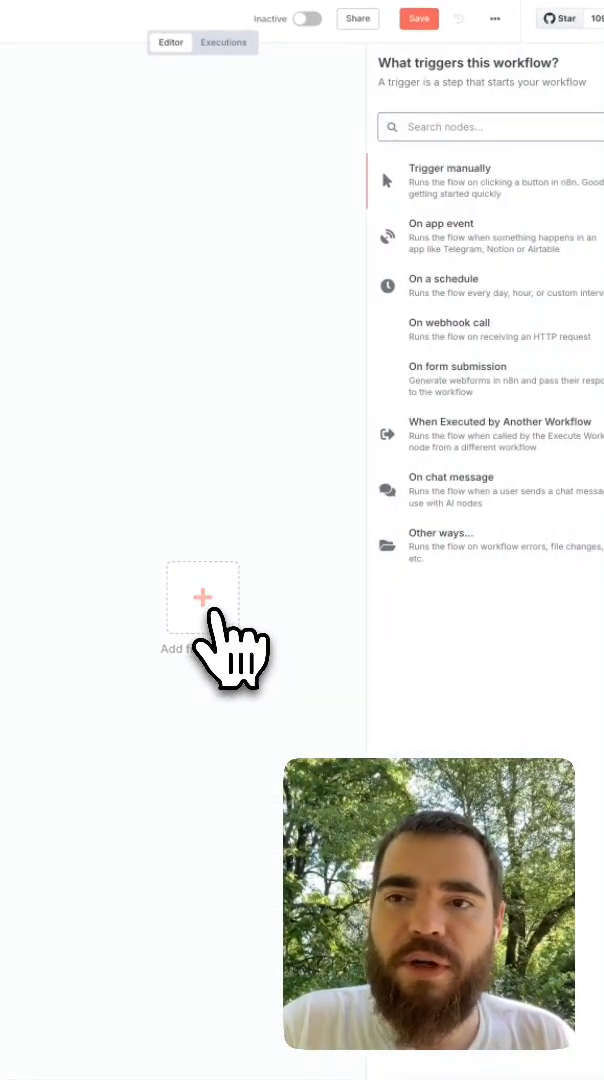
mouse_move(420, 344)
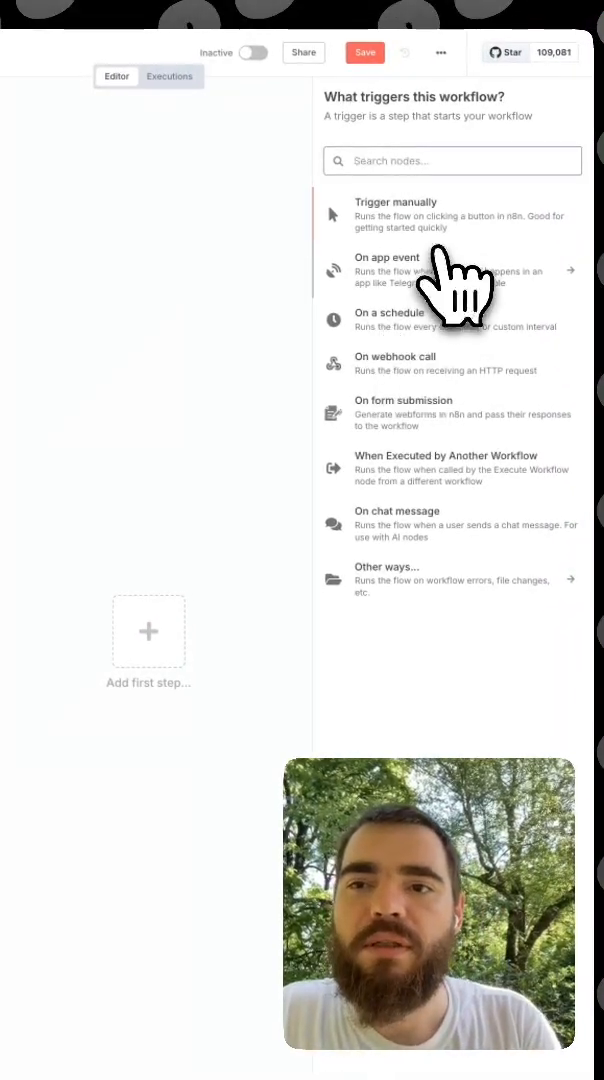
left_click(396, 208)
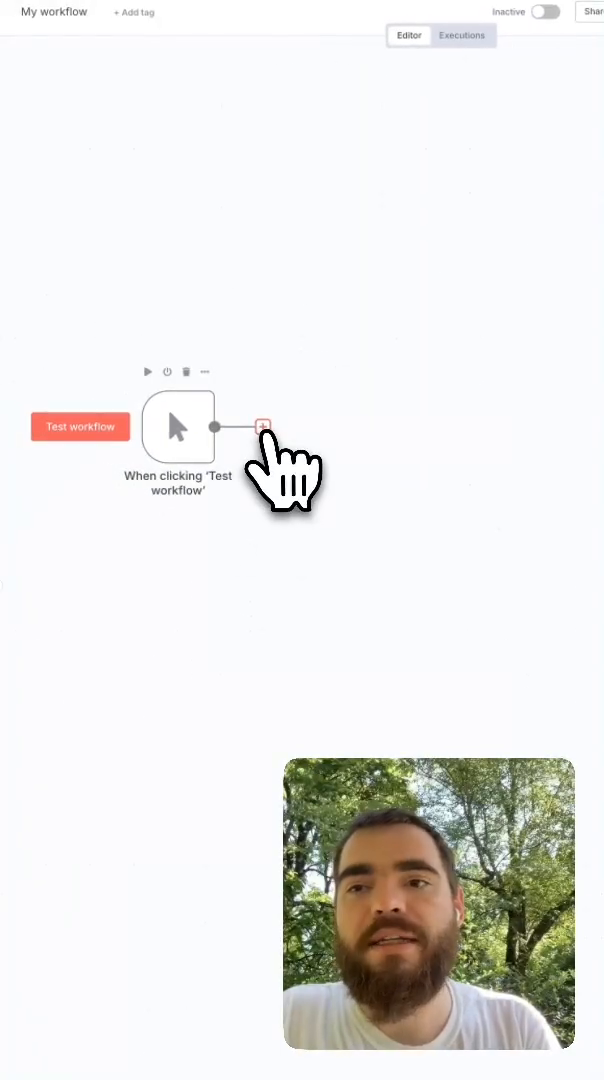
Step: Add a Gmail get-messages node after the trigger, limit 5, and run it successfully
left_click(264, 426)
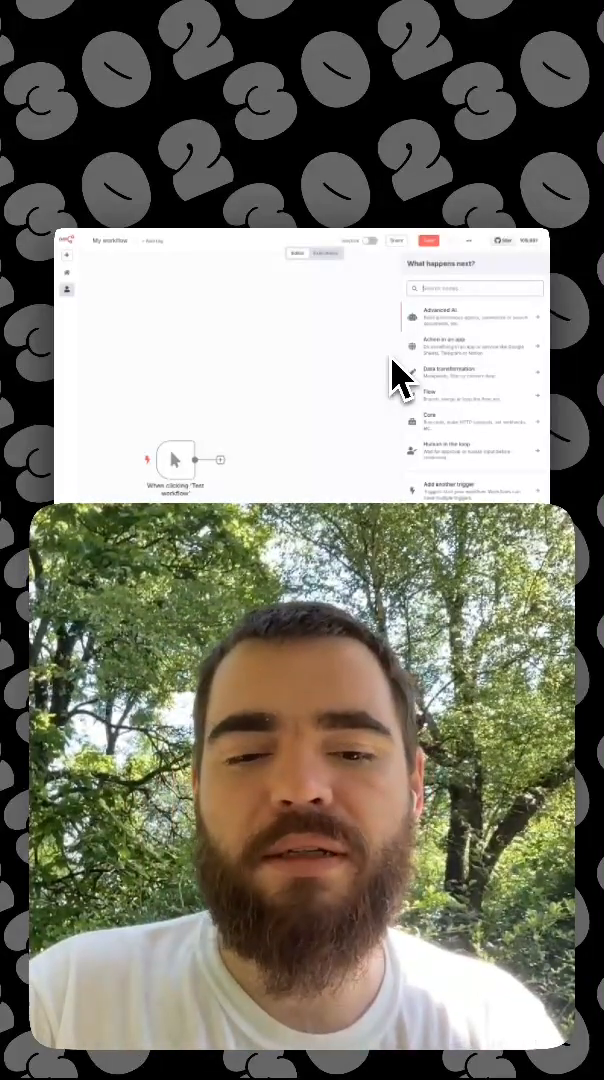
type("gmail")
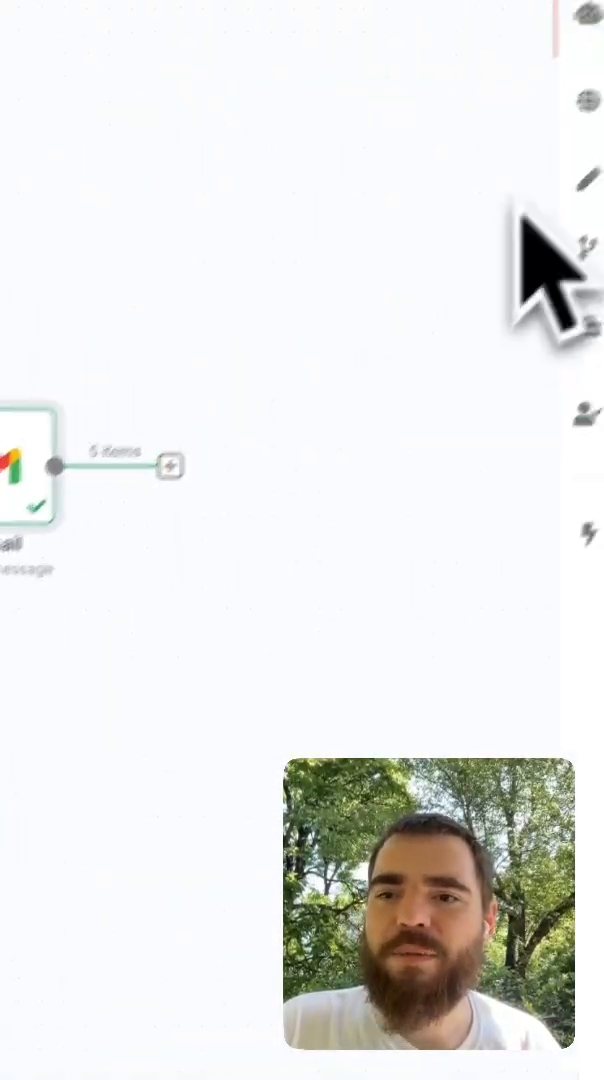
Step: Add an Aggregate node after Gmail that combines the 5 email items into one
type("agg")
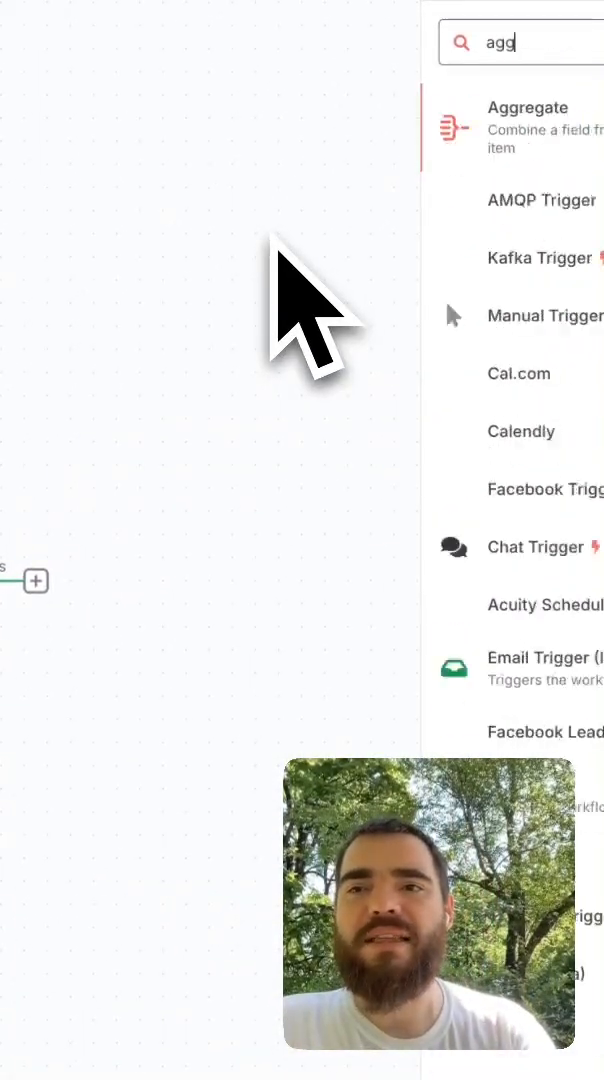
left_click(528, 108)
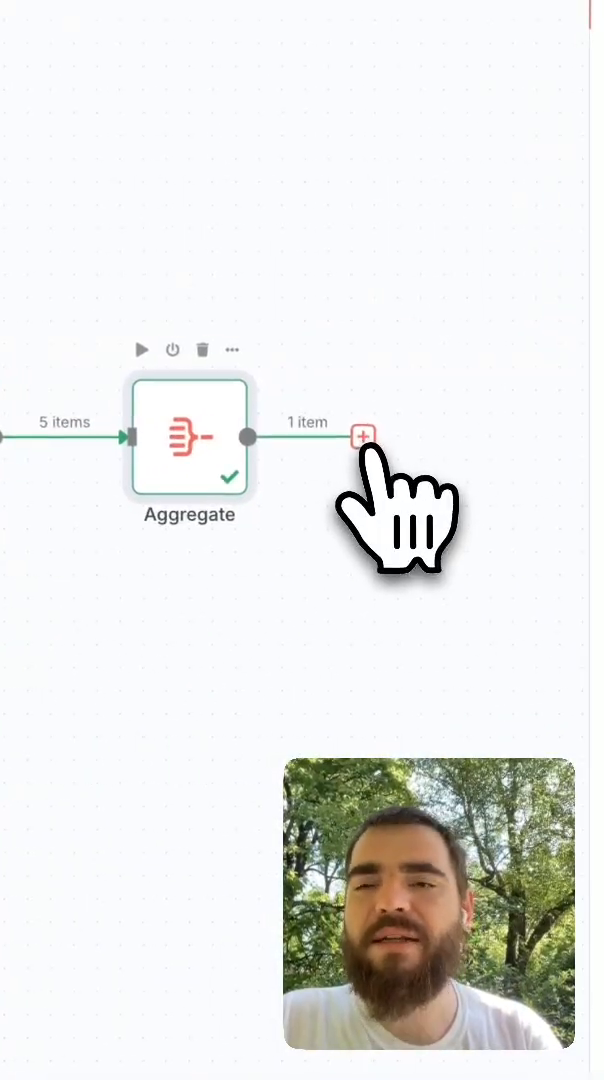
Step: Add an AI Agent node from Advanced AI after Aggregate, chat model not yet attached
left_click(362, 436)
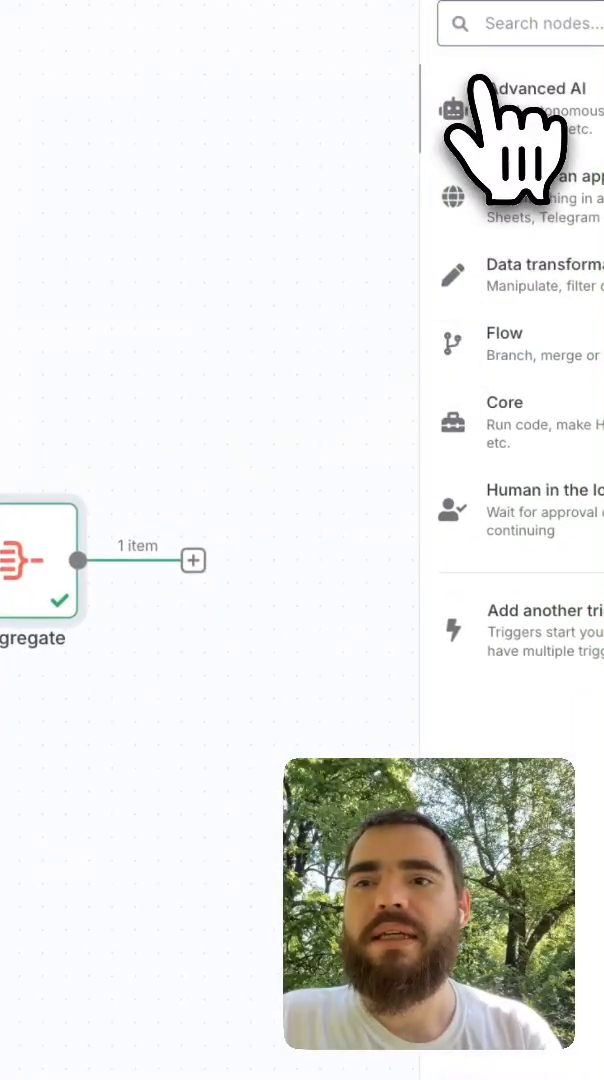
left_click(520, 88)
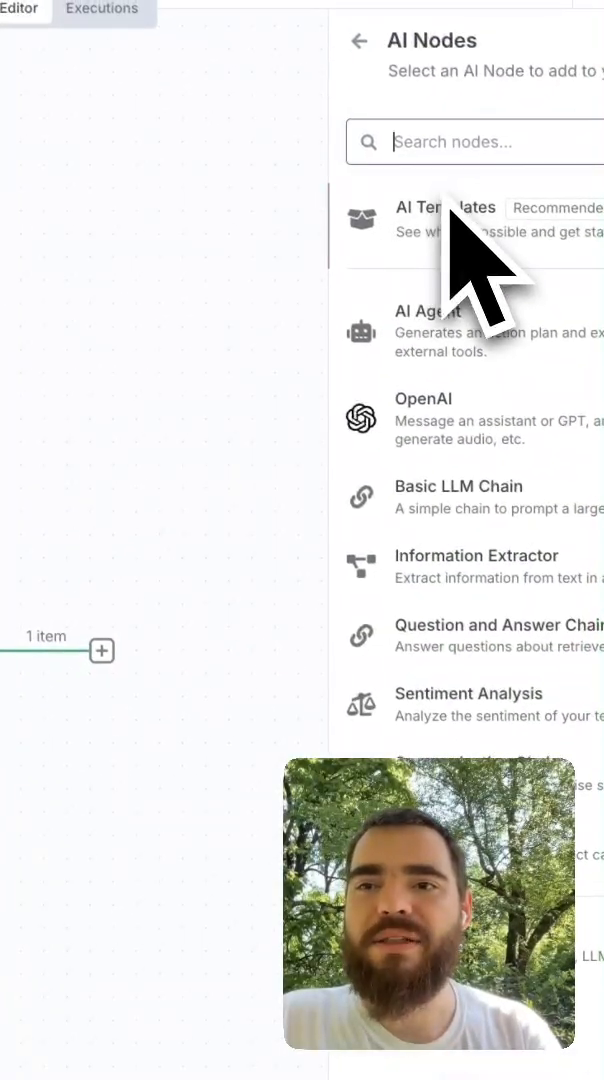
left_click(430, 330)
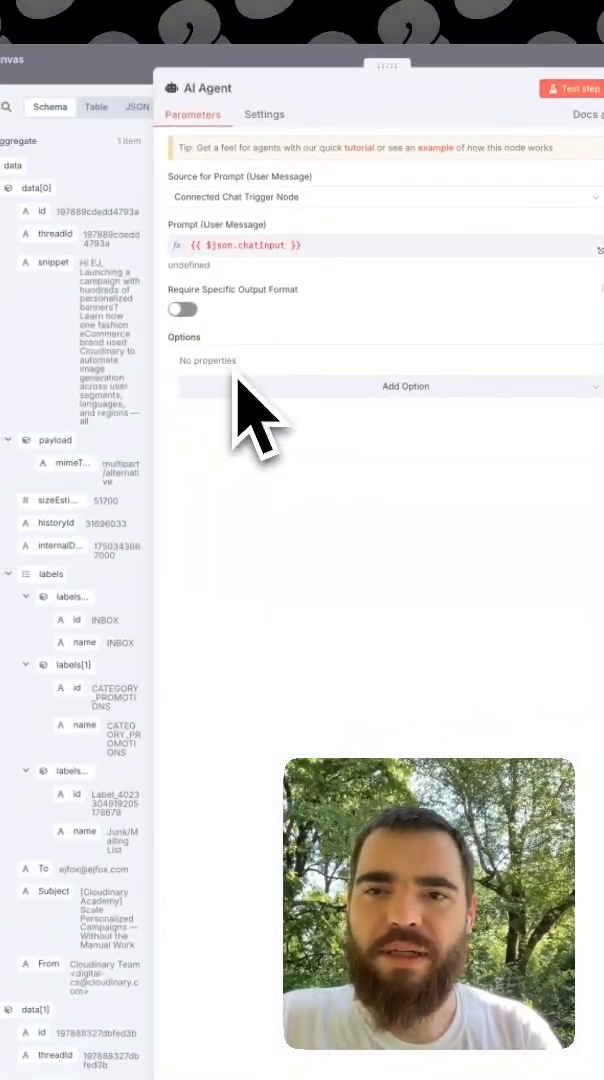
left_click(404, 386)
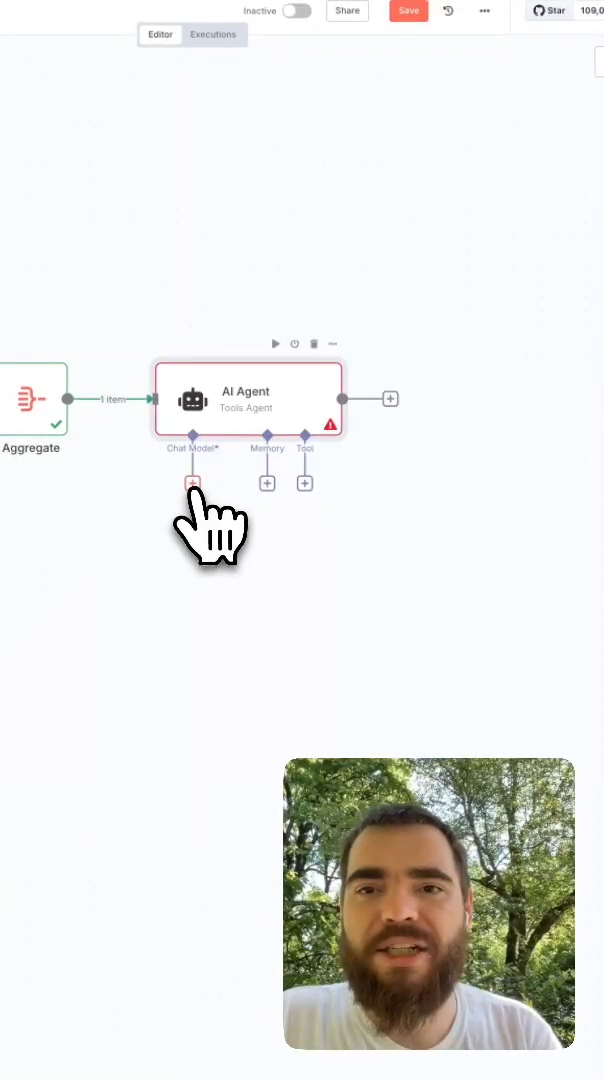
Step: Attach an OpenRouter Chat Model using deepseek/deepseek-r1-0528-qwen3-8b:free to the AI Agent
left_click(192, 482)
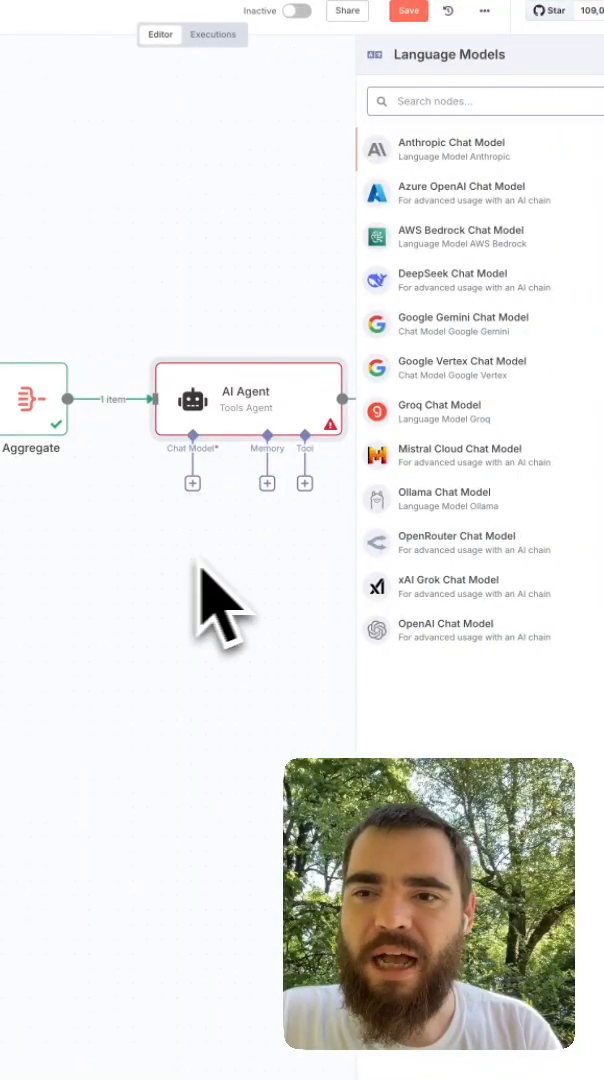
left_click(456, 542)
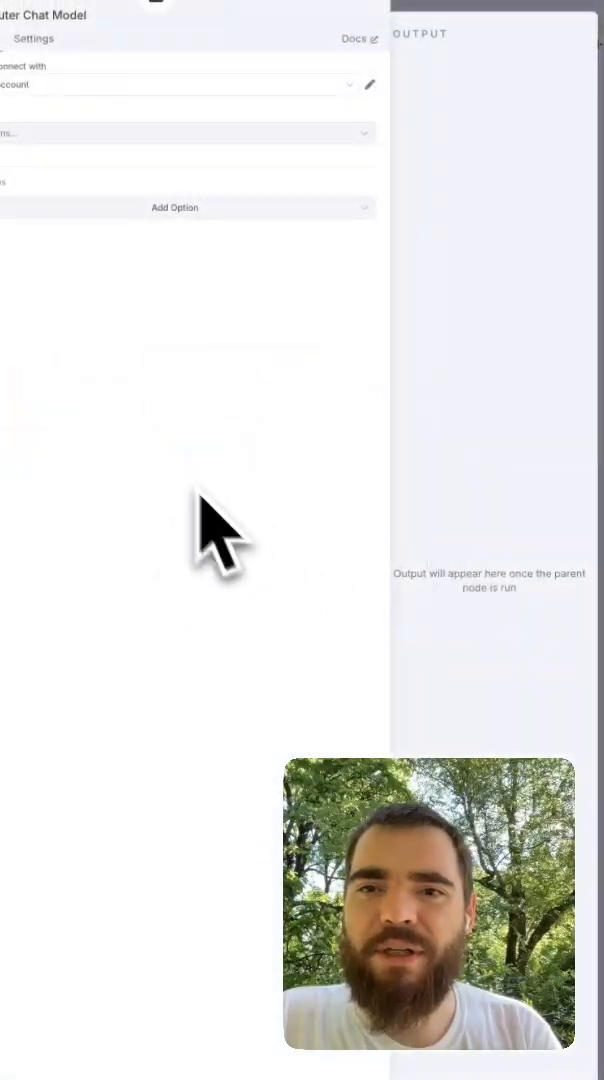
left_click(310, 204)
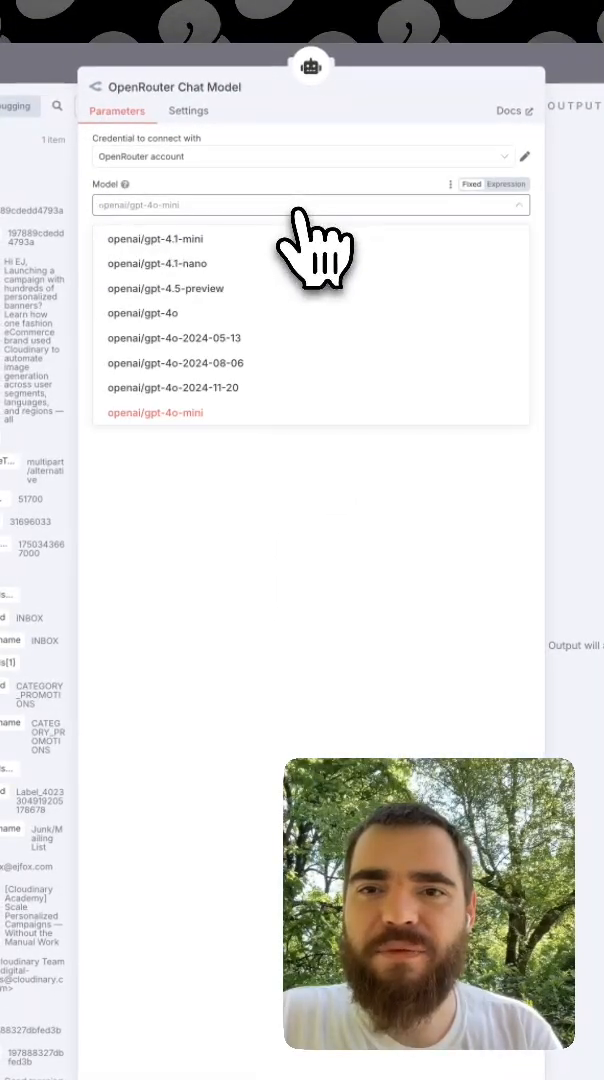
type("free")
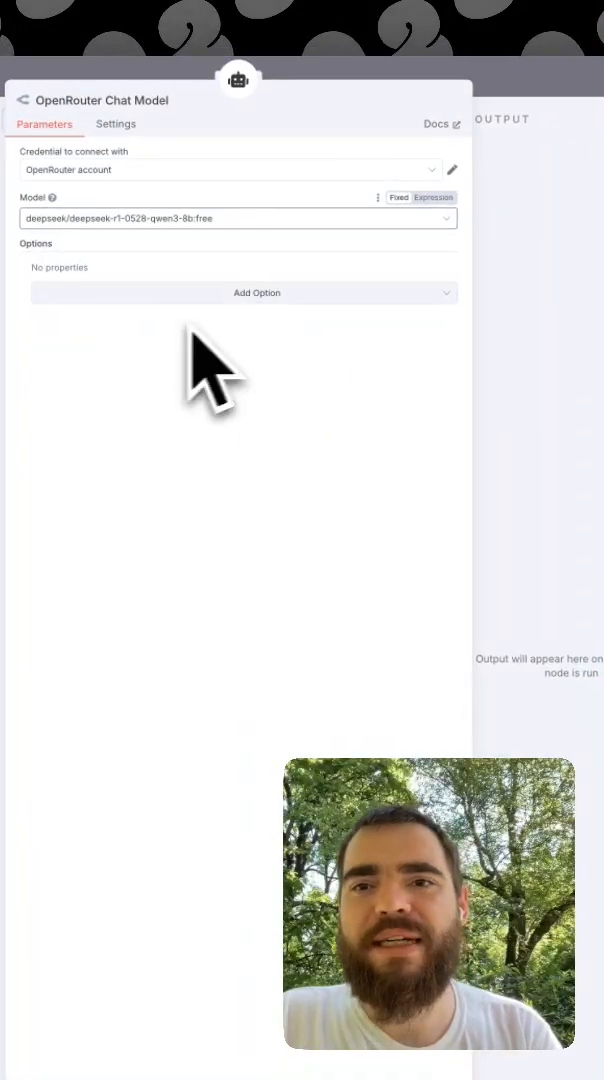
left_click(22, 100)
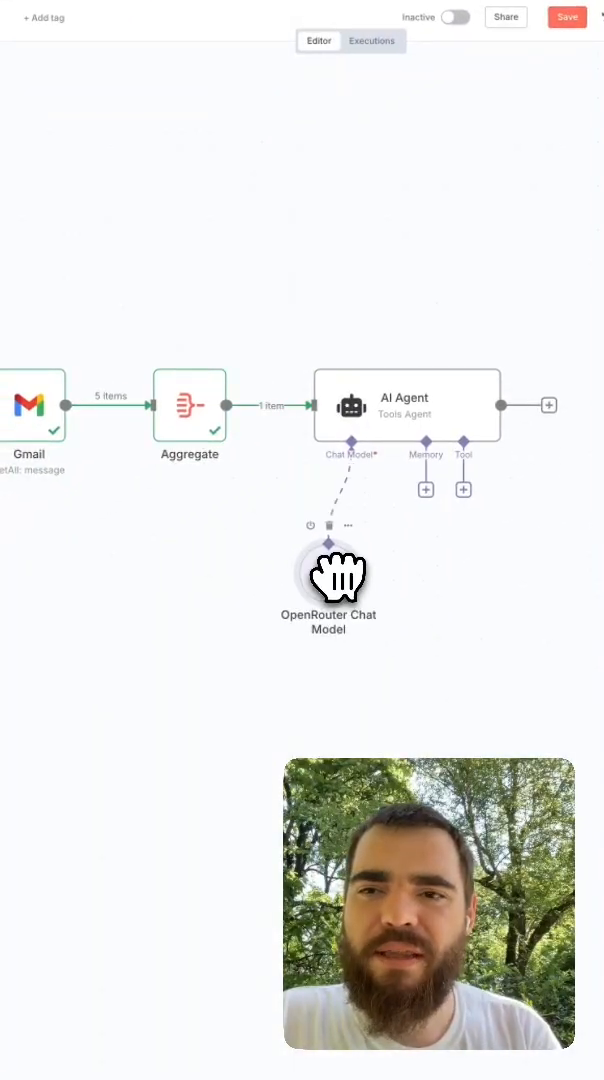
mouse_move(430, 420)
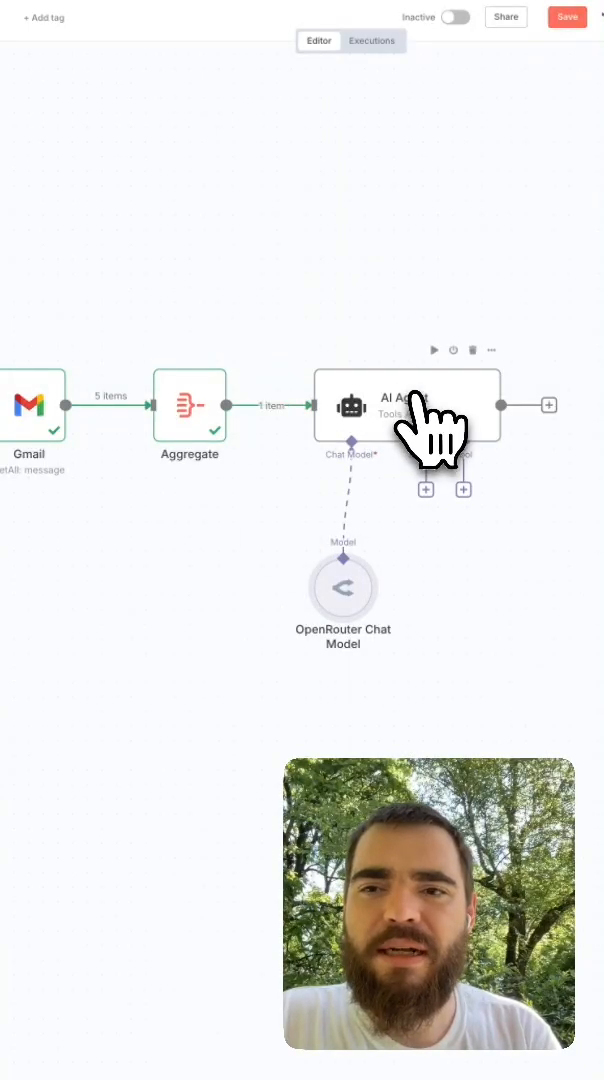
Step: Set the AI Agent prompt to {{ $json.data }} with a system message summarizing the 5 emails, ignoring marketing
double_click(404, 404)
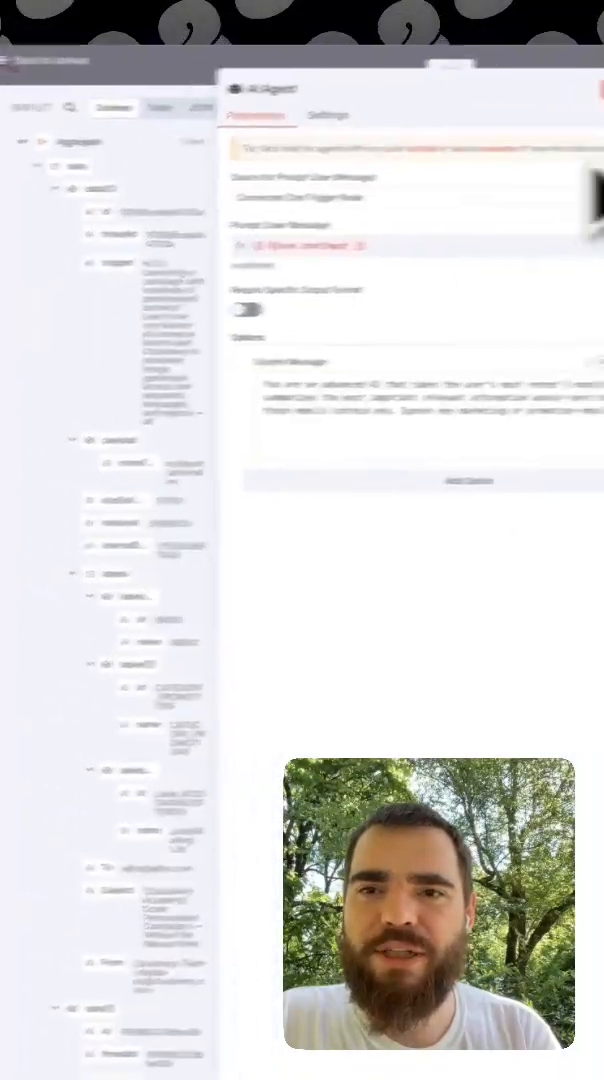
left_click(324, 72)
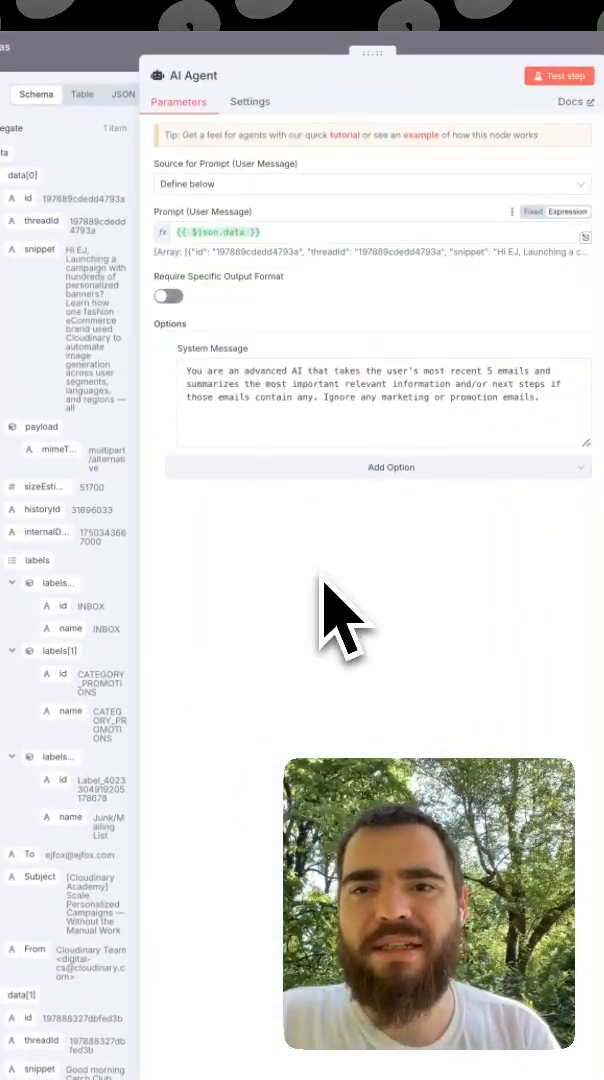
left_click(558, 76)
type("disco")
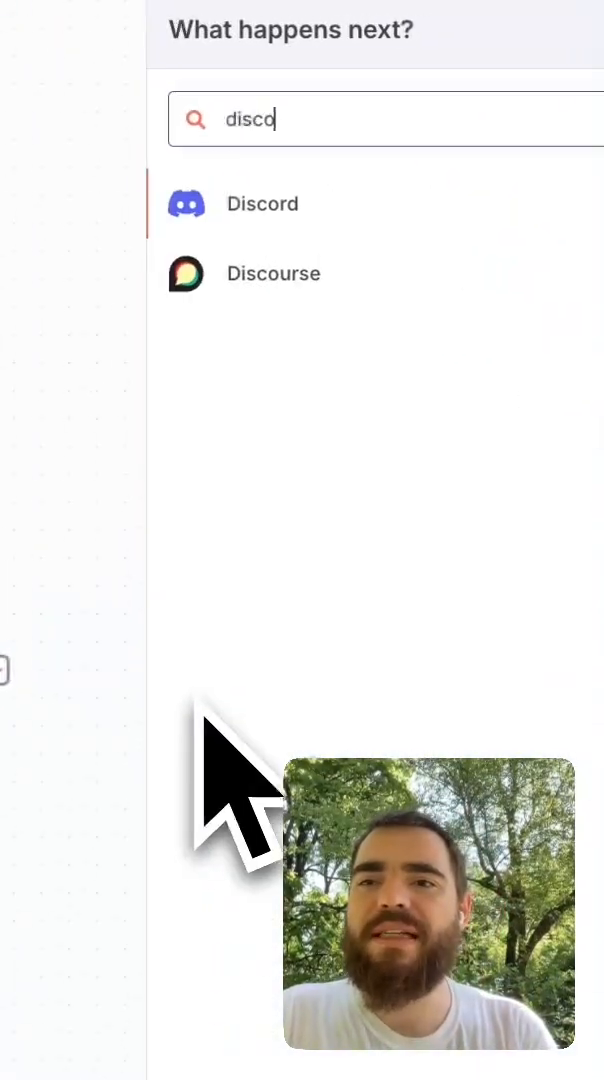
left_click(260, 204)
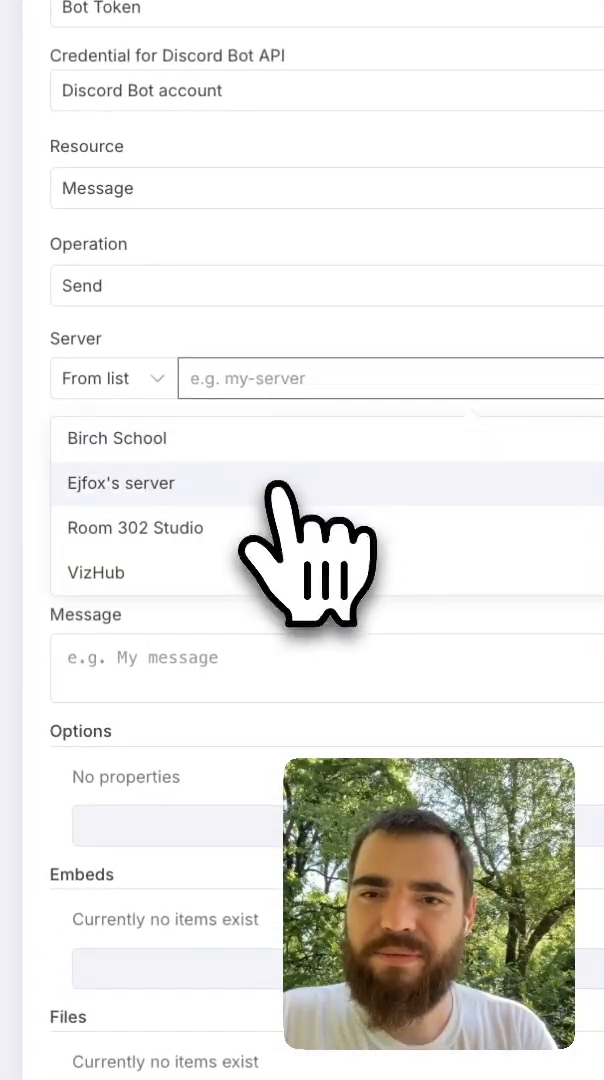
left_click(120, 484)
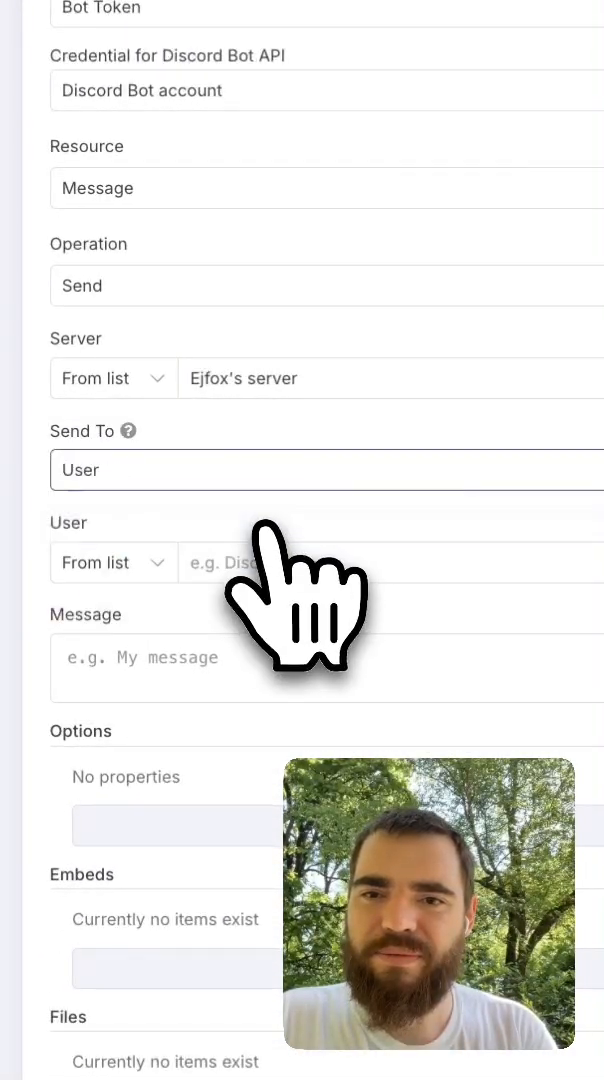